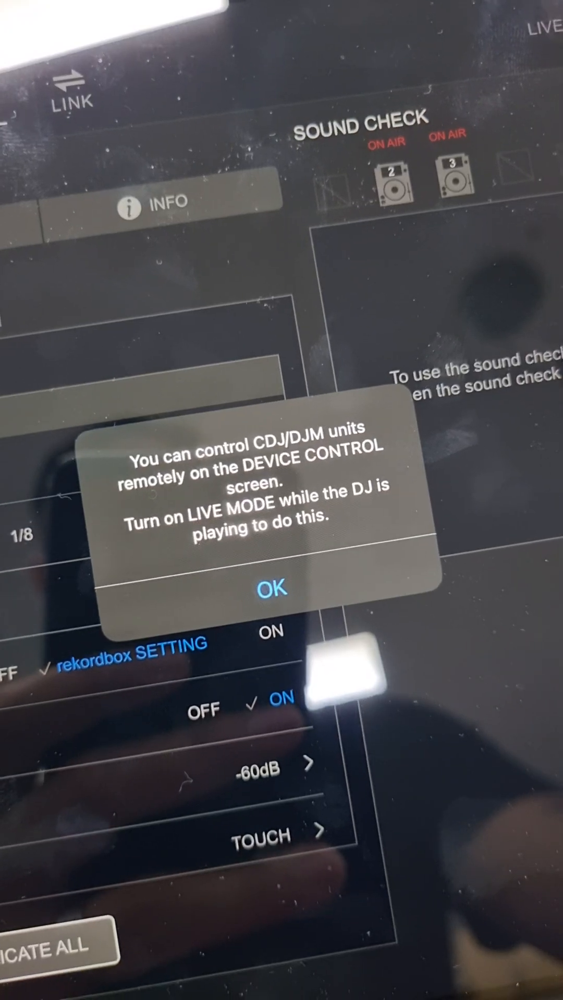
# Step: Dismiss the Live Mode notice and play player 3's Rhythm Of The Night in Sound Check
pyautogui.click(270, 588)
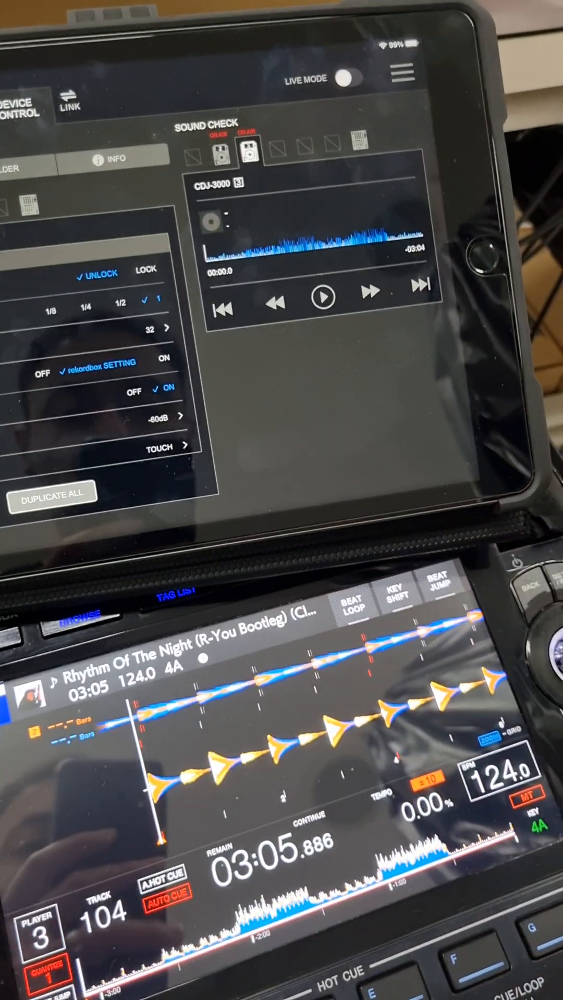
pyautogui.click(324, 300)
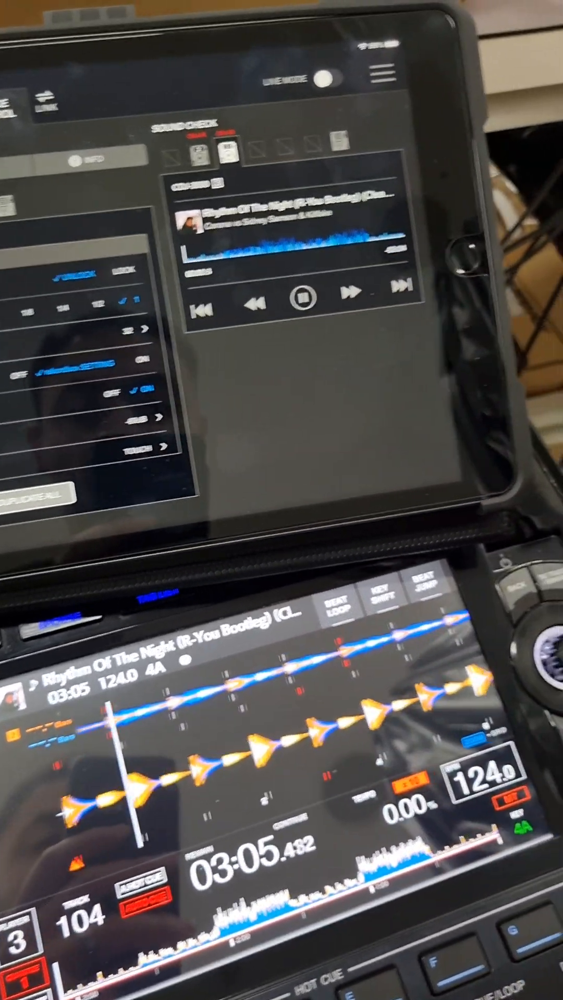
pyautogui.click(303, 302)
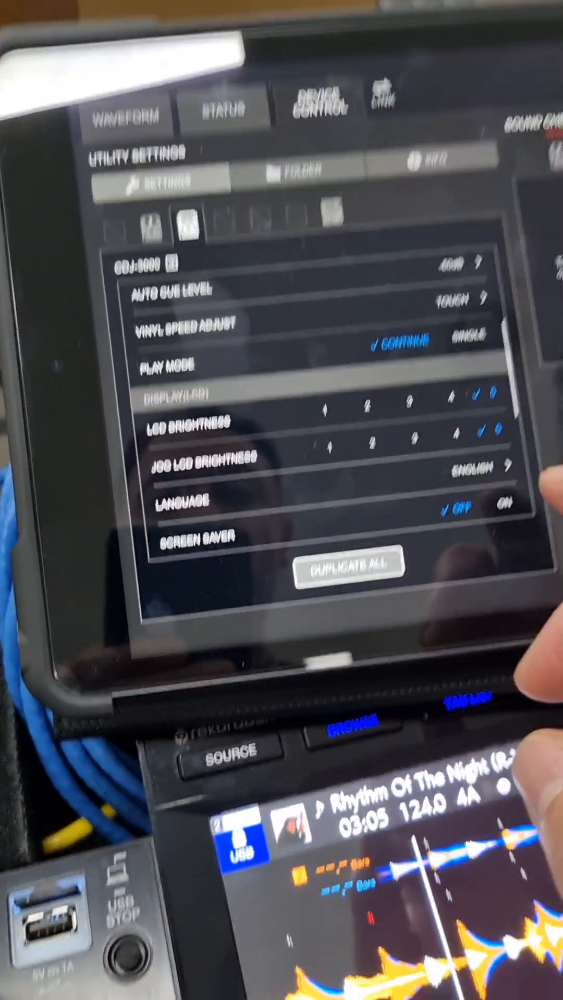
pyautogui.scroll(-3)
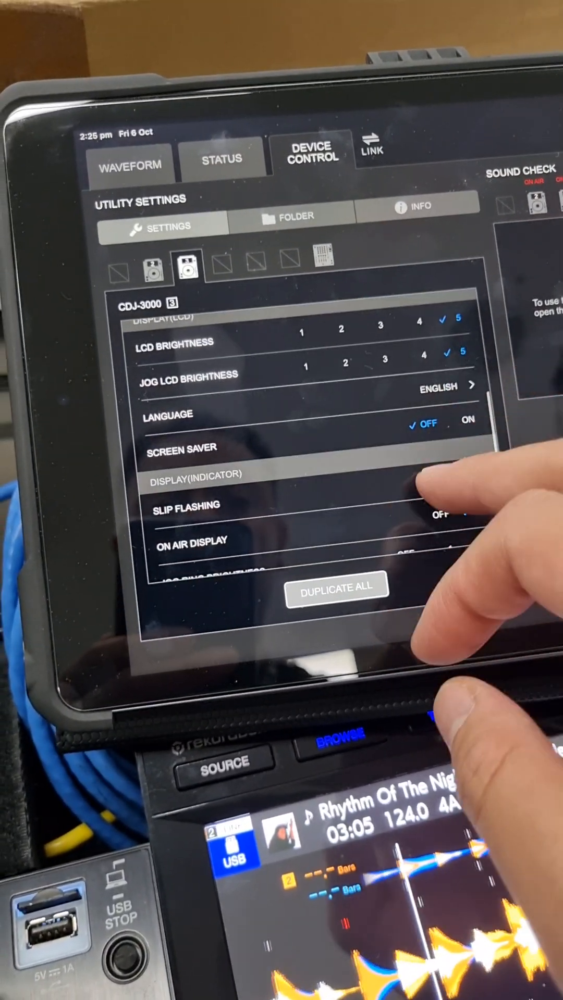
pyautogui.scroll(-3)
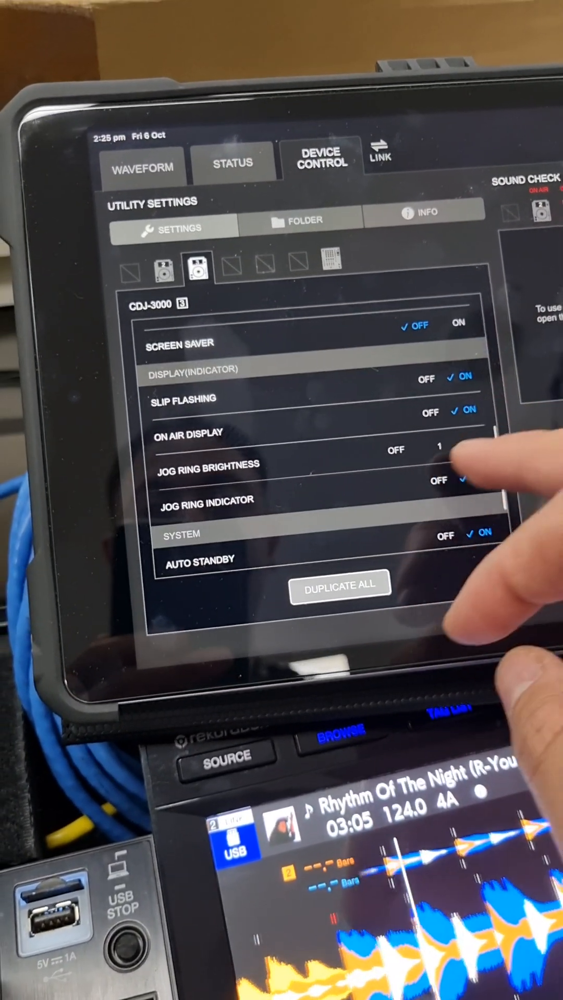
pyautogui.scroll(-3)
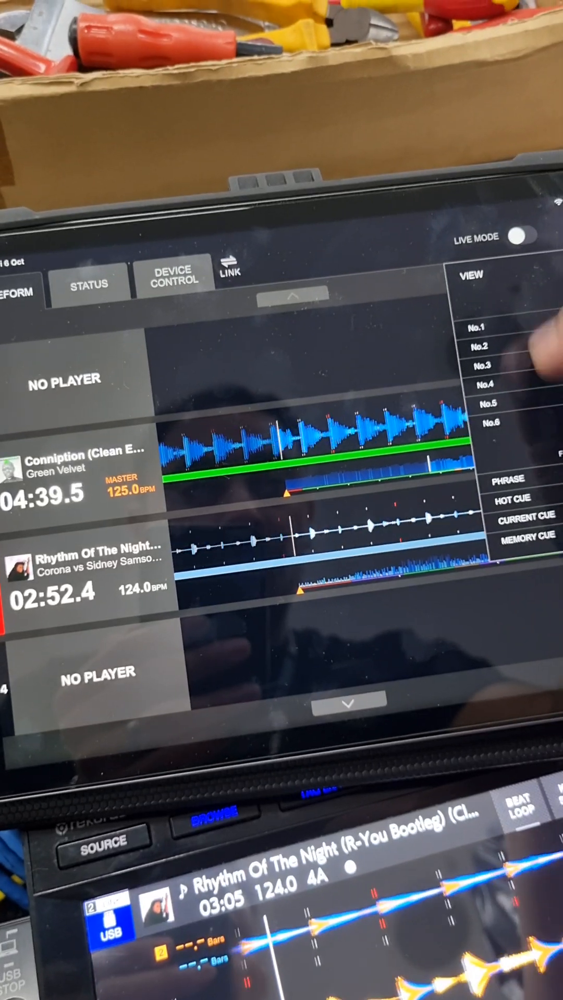
# Step: Show the Waveform overview of the two loaded tracks with its View options
pyautogui.click(174, 279)
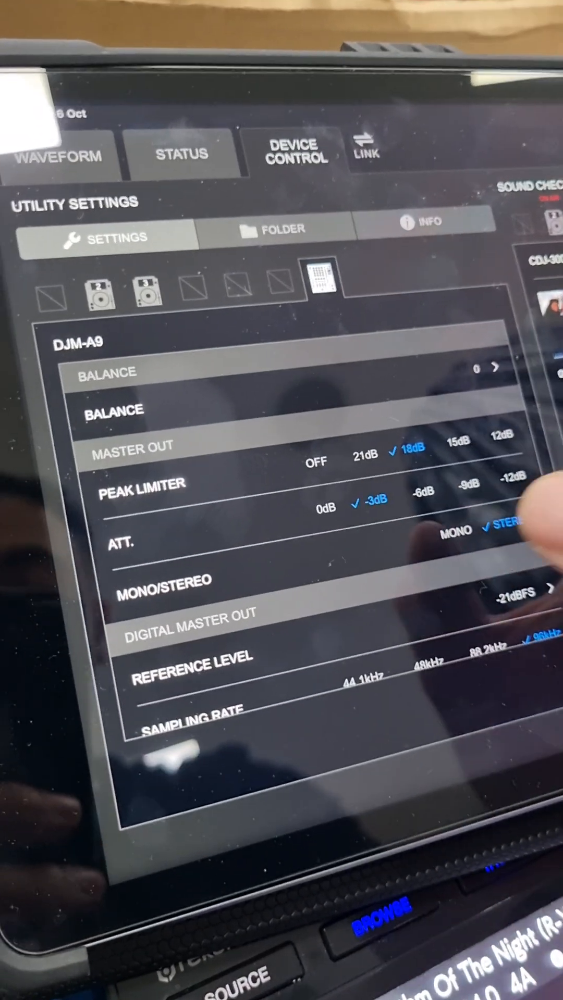
# Step: Scroll through the DJM-A9 settings, then select the player 2 CDJ-3000
pyautogui.scroll(-3)
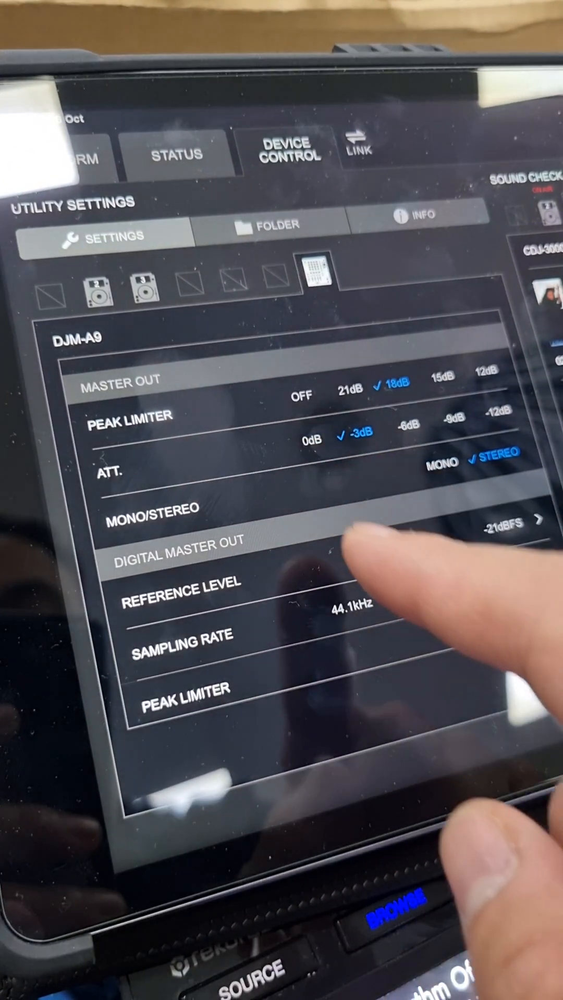
pyautogui.scroll(-3)
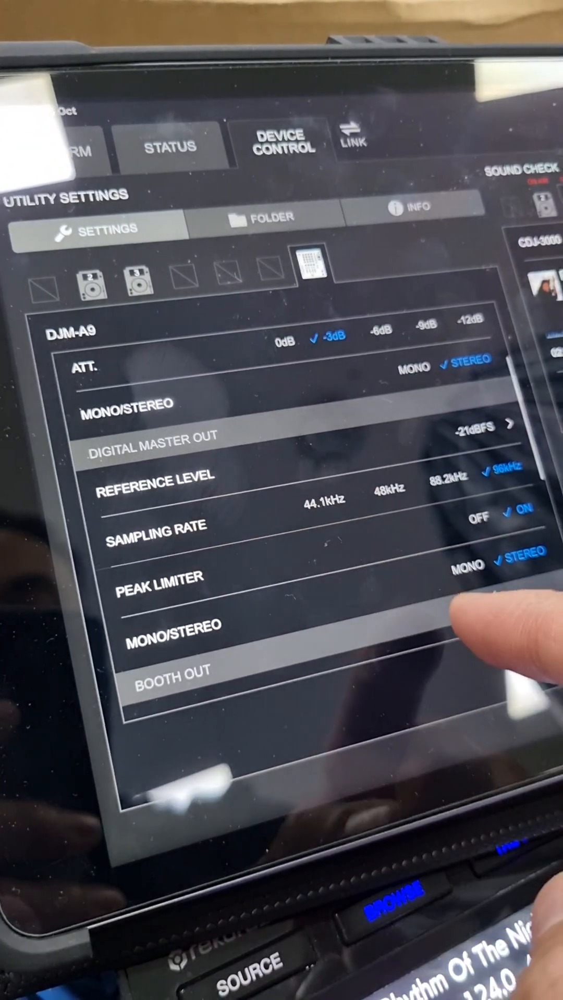
pyautogui.scroll(-3)
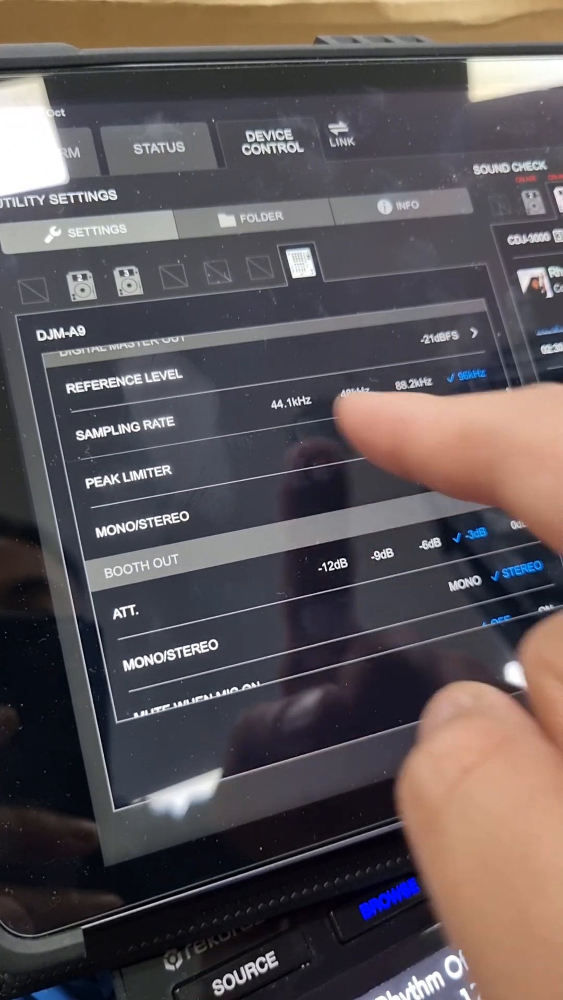
pyautogui.scroll(-3)
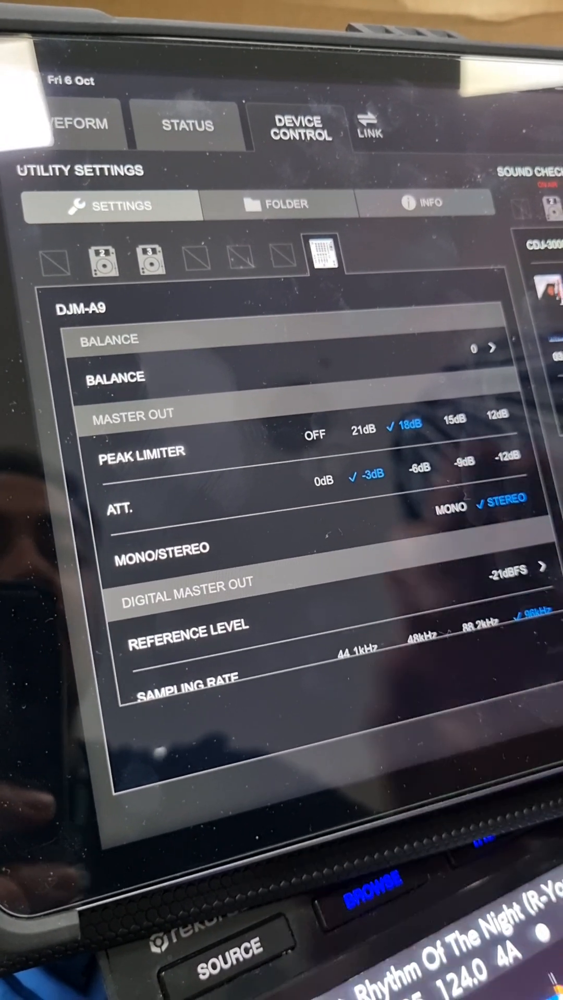
pyautogui.click(103, 255)
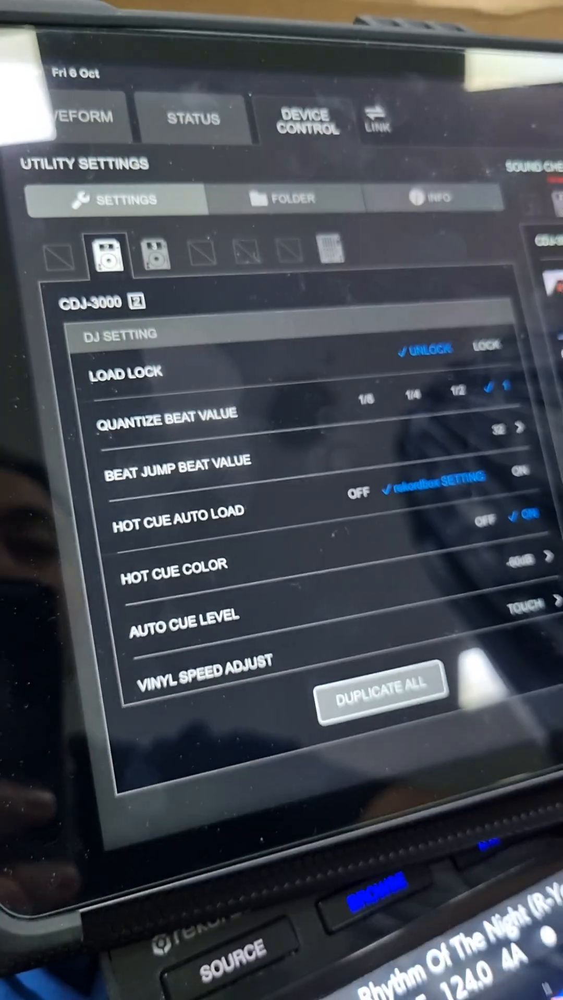